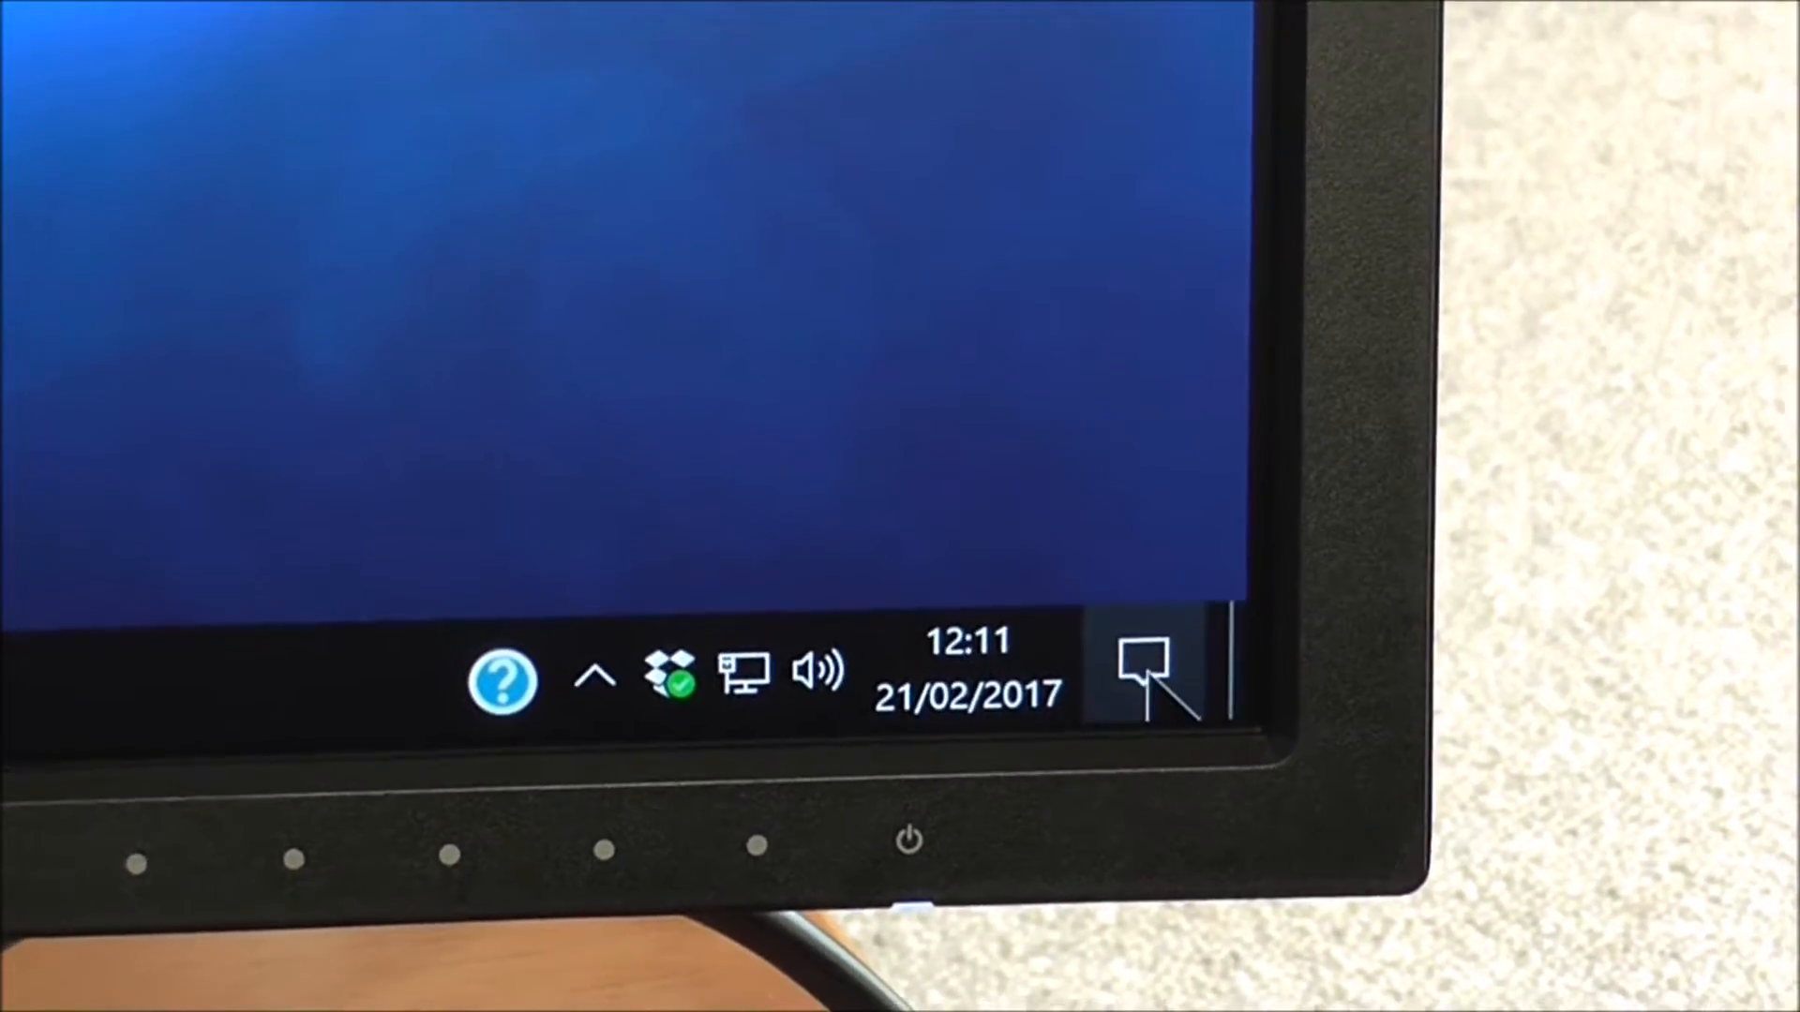
- Open the Action Center quick actions panel from the taskbar's right end
{"action": "left_click", "coordinate": [1154, 671]}
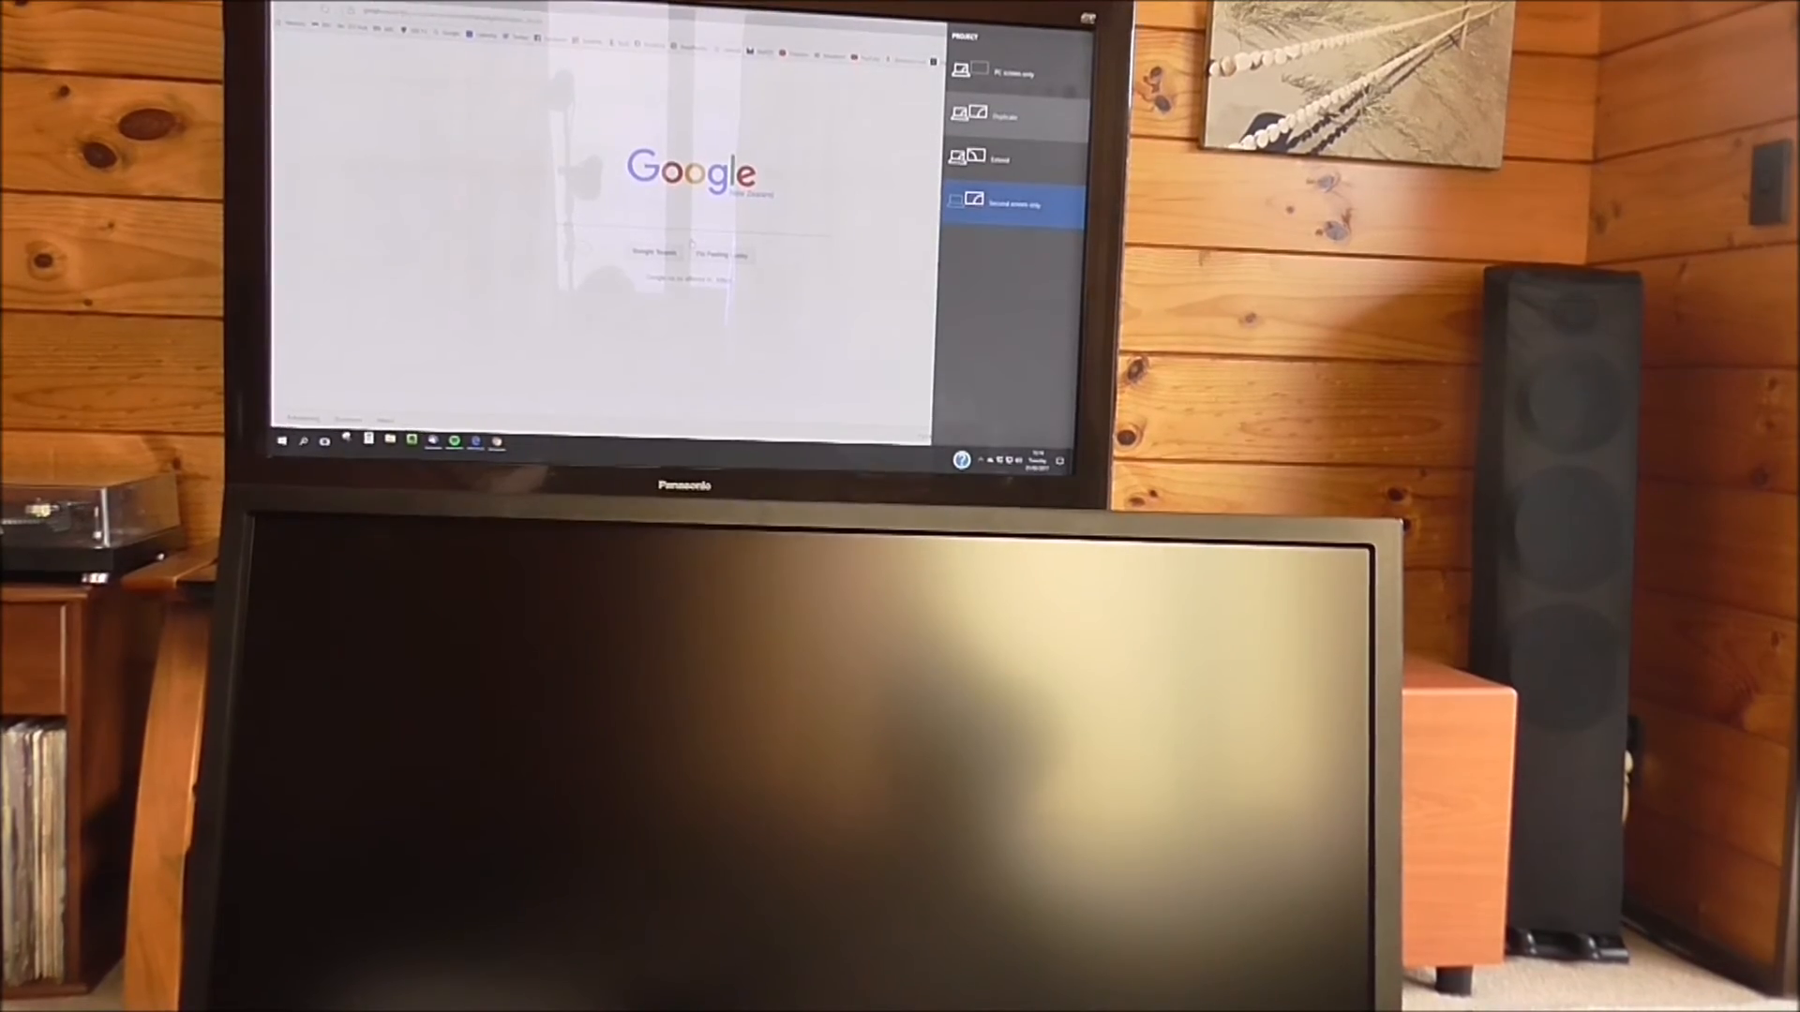
- Choose Duplicate in the Project panel instead of Second screen only
{"action": "left_click", "coordinate": [1011, 101]}
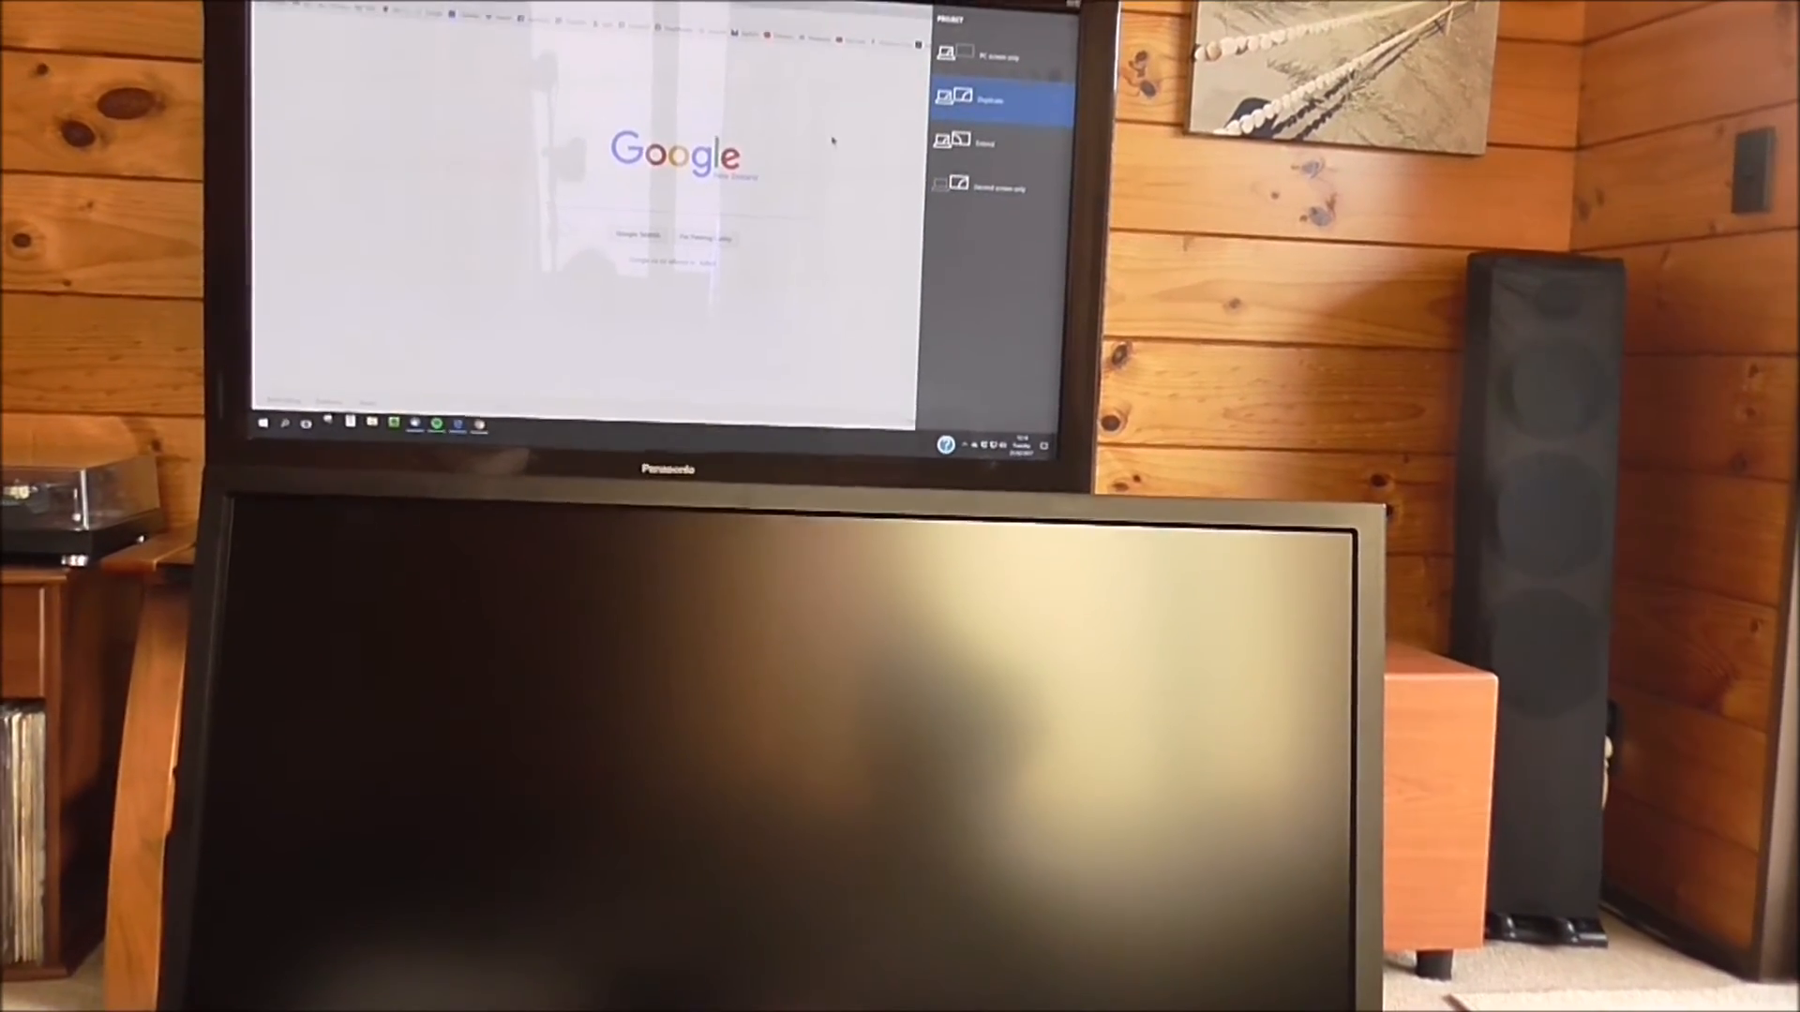